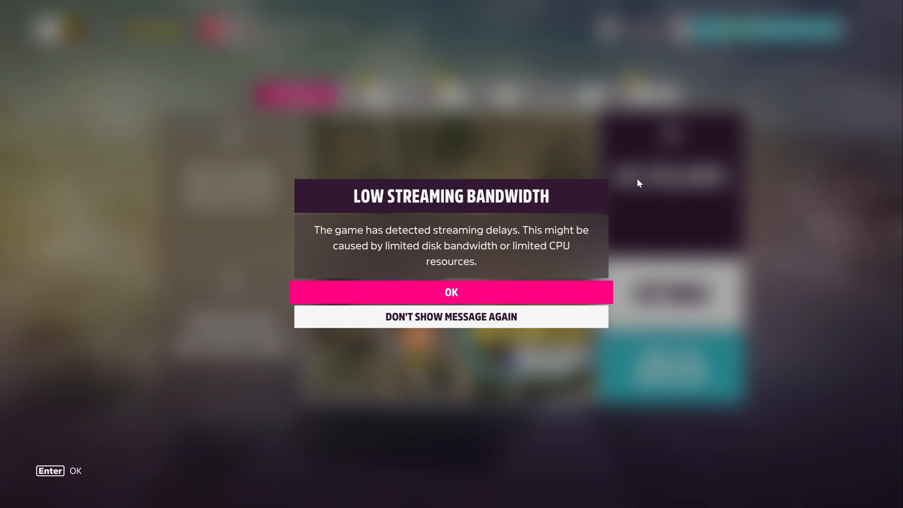
pyautogui.moveTo(299, 127)
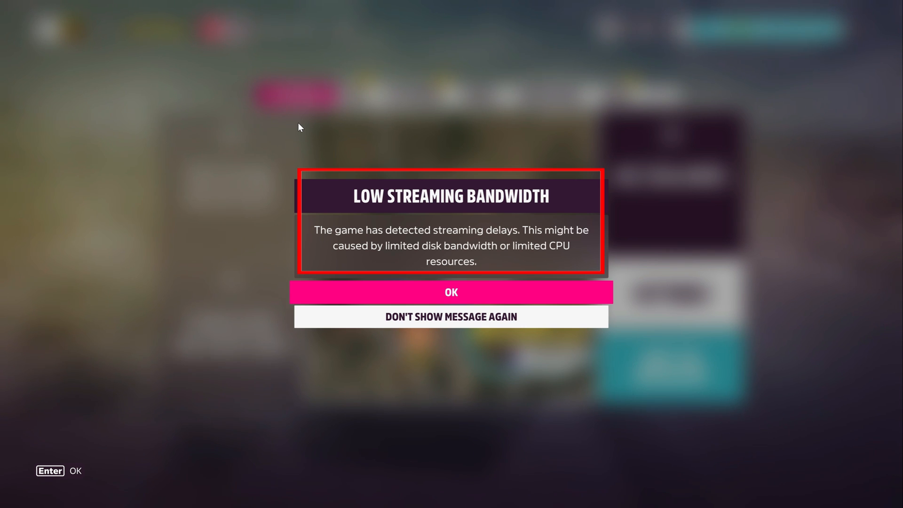
pyautogui.moveTo(563, 76)
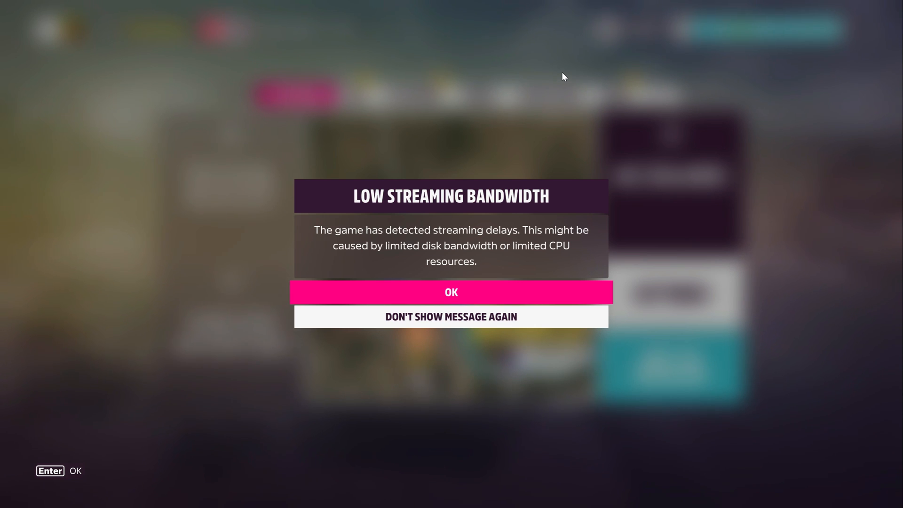
# Dismiss the streaming bandwidth warning and go to the Video settings.
pyautogui.click(450, 292)
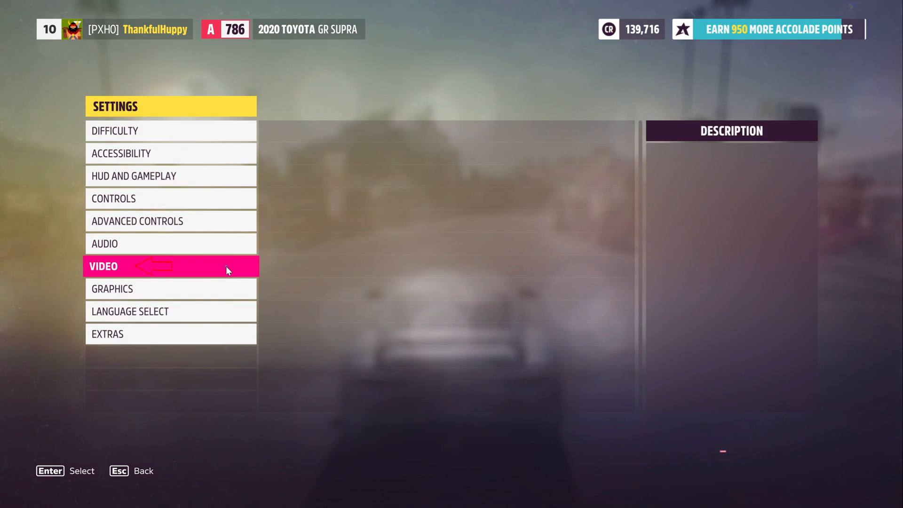
pyautogui.click(170, 265)
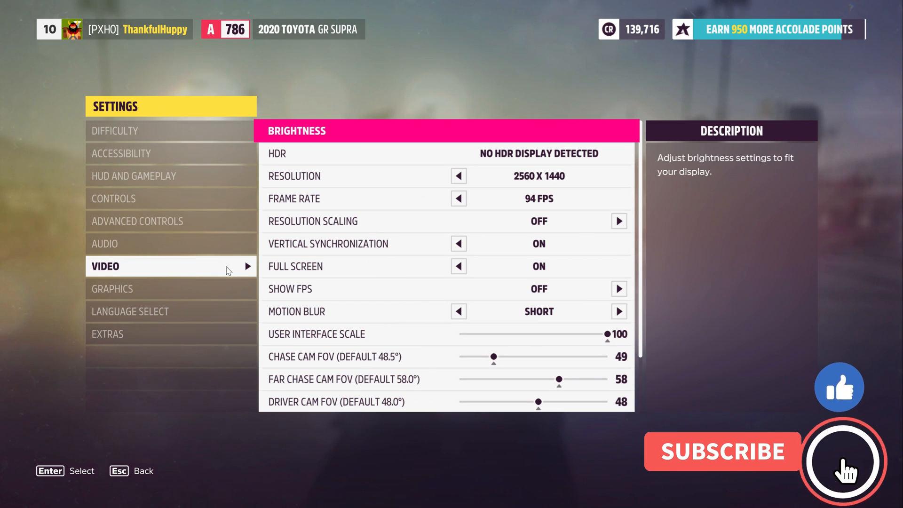
pyautogui.click(843, 458)
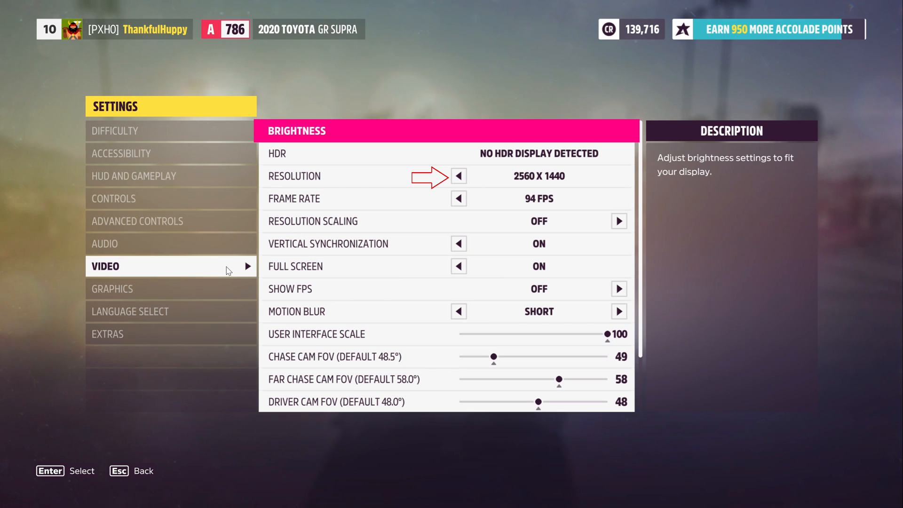
# Set resolution to 1920 x 1080 and frame rate to 47 FPS, then return to the main menu.
pyautogui.click(446, 176)
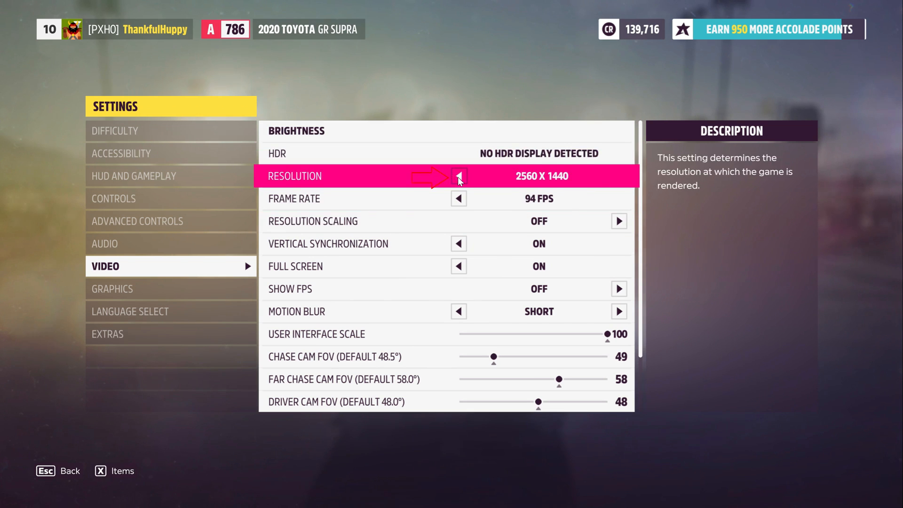
pyautogui.click(458, 176)
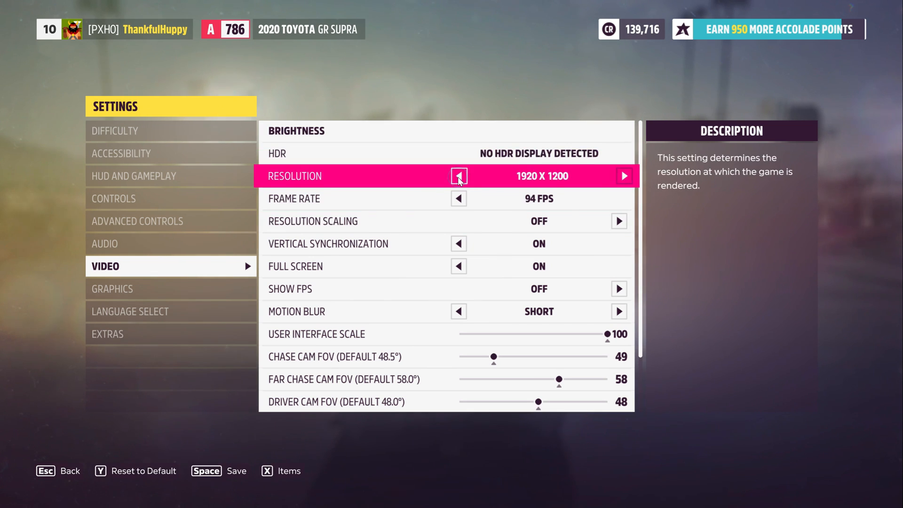
pyautogui.click(459, 176)
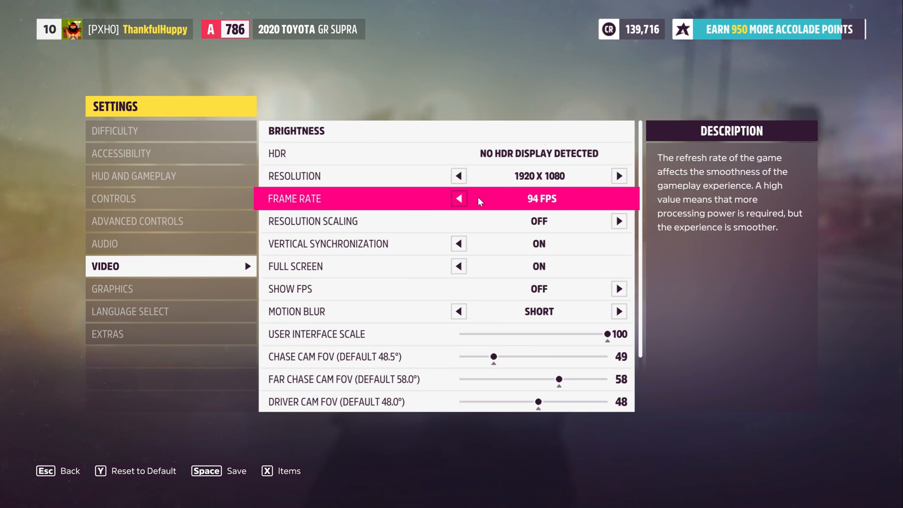
pyautogui.click(458, 198)
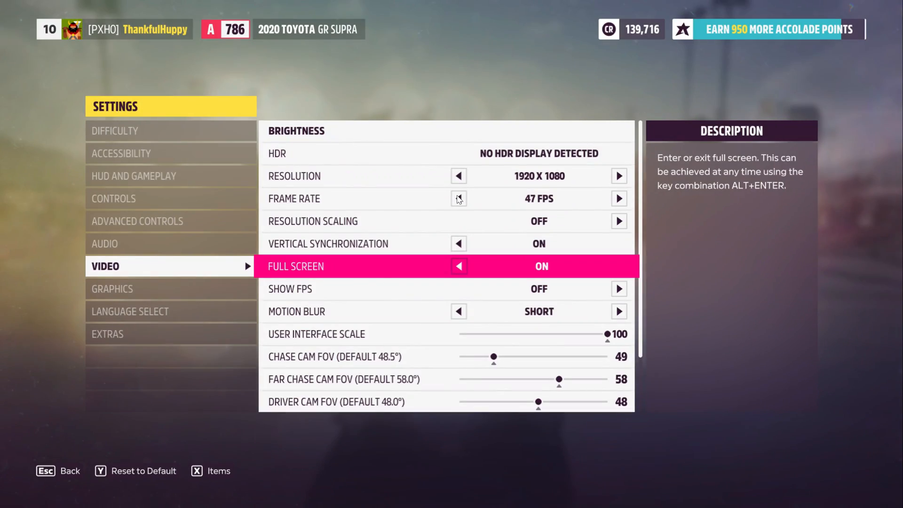
pyautogui.press('Escape')
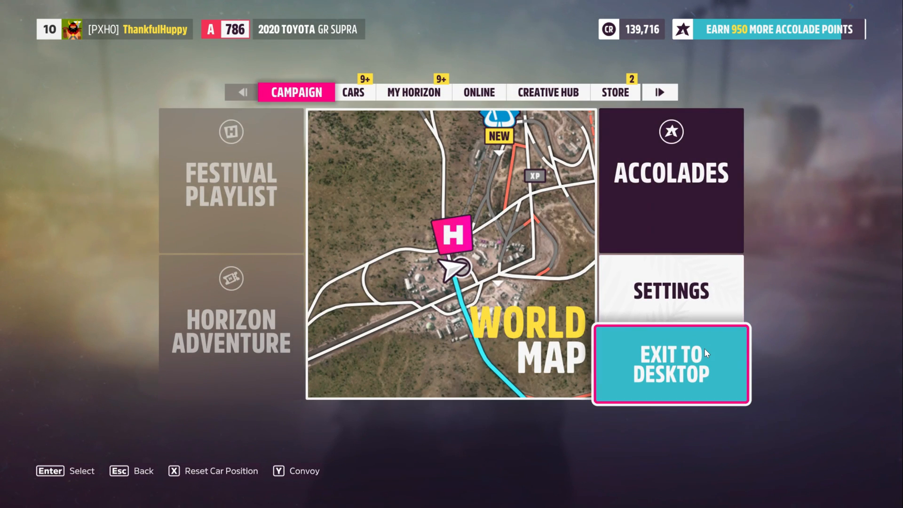
# Exit Forza Horizon 5 to the Windows desktop.
pyautogui.click(670, 364)
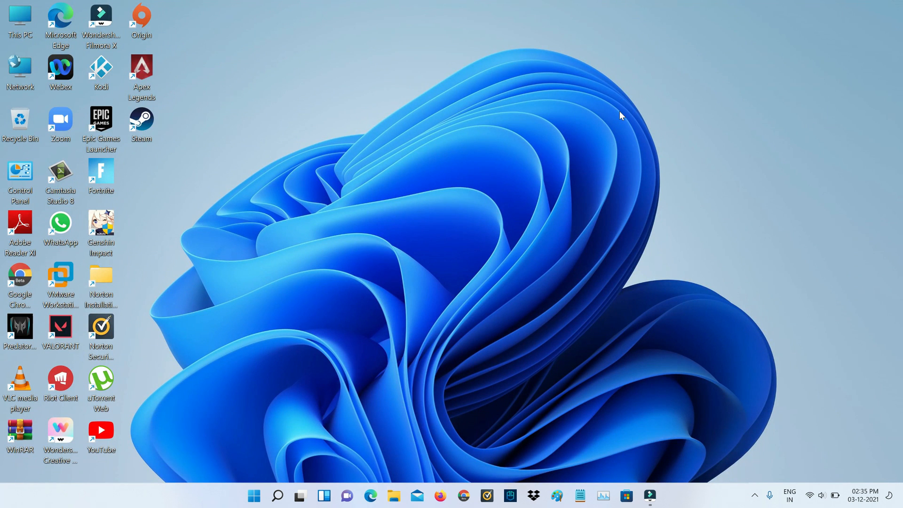
pyautogui.moveTo(613, 486)
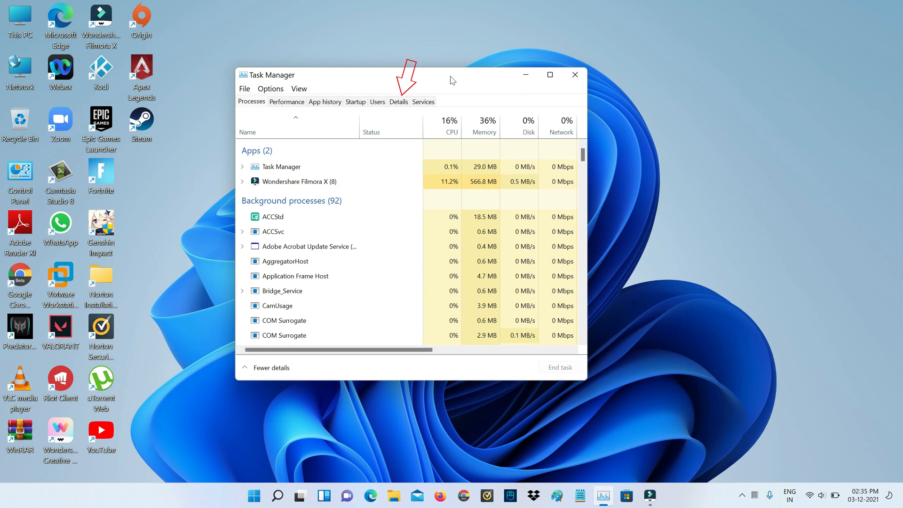
# Raise the ForzaHorizon5.exe process priority to High in the Details list and confirm.
pyautogui.click(399, 102)
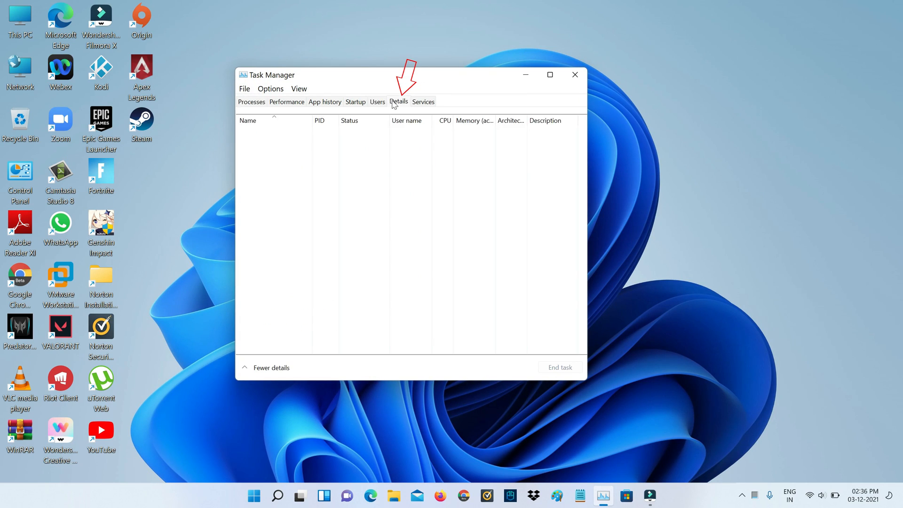
pyautogui.click(398, 102)
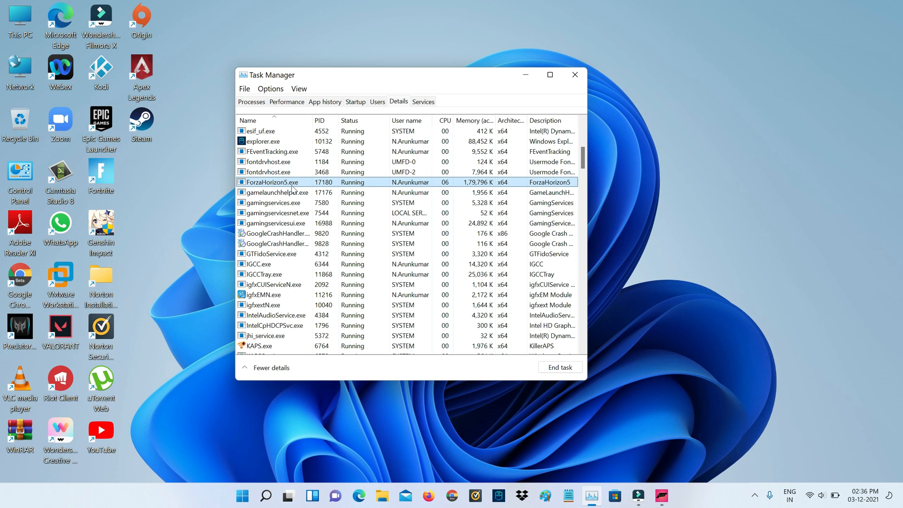
pyautogui.rightClick(271, 182)
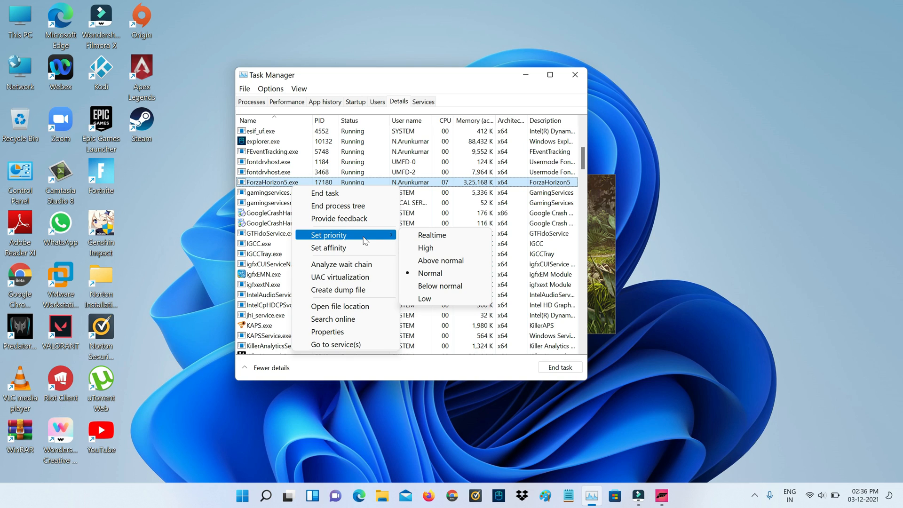
pyautogui.click(440, 261)
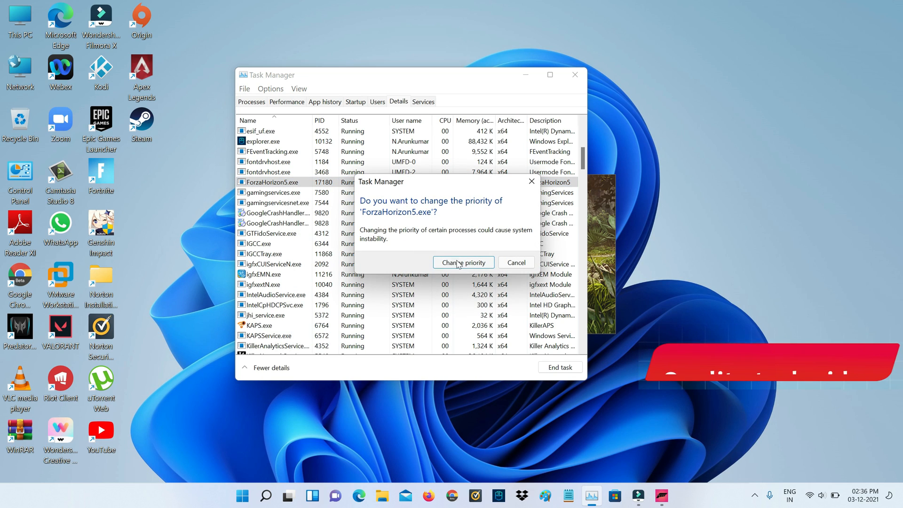
pyautogui.click(463, 262)
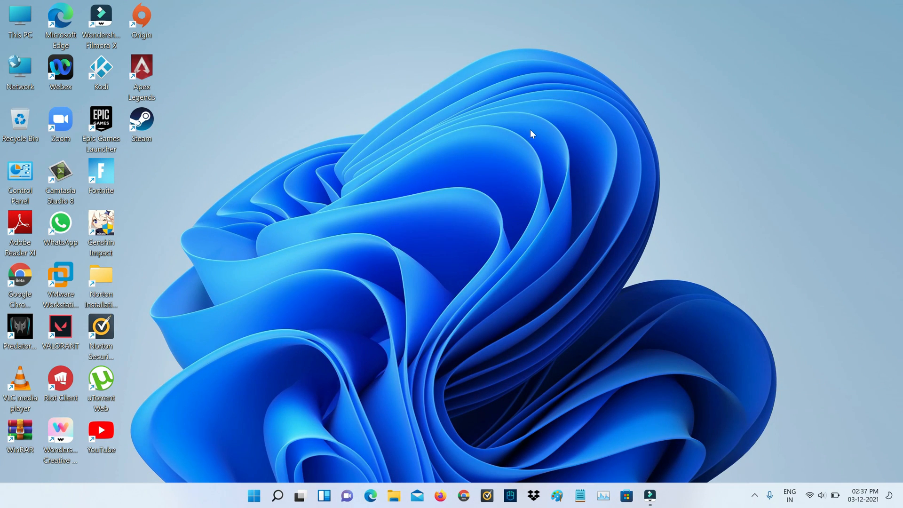
# Add Forza Horizon 5 as a customised program under Program Settings in Manage 3D Settings.
pyautogui.write('norton 360')
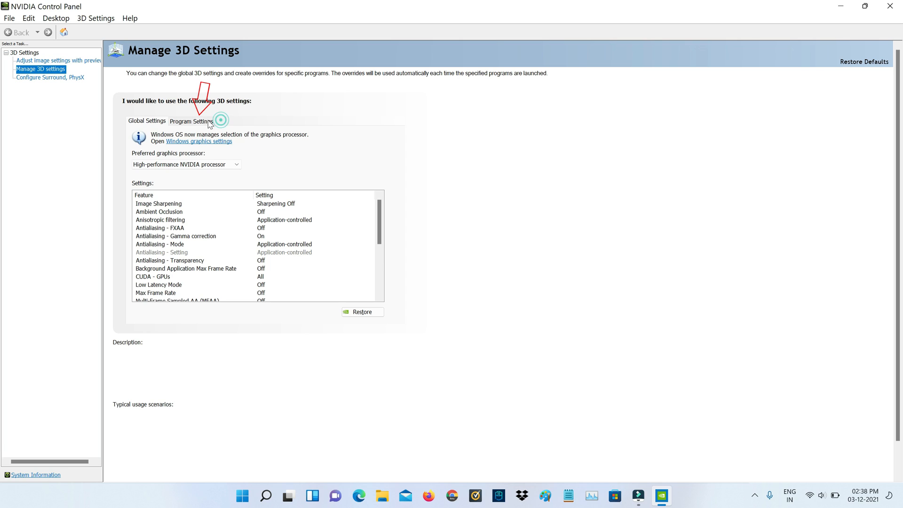
pyautogui.click(191, 121)
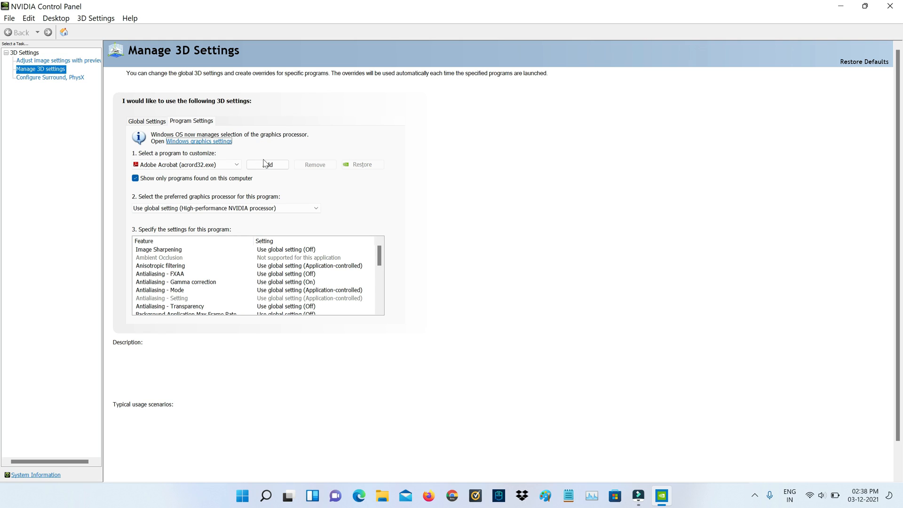
pyautogui.click(268, 164)
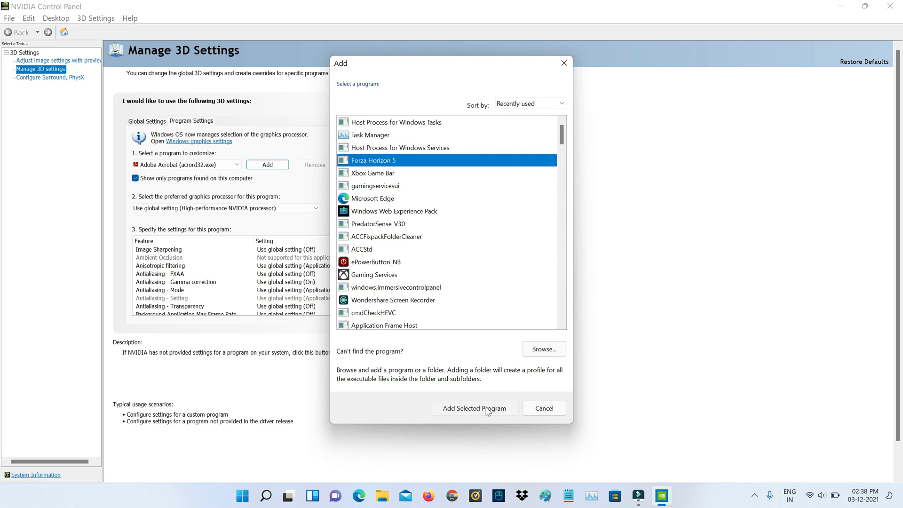
pyautogui.click(474, 407)
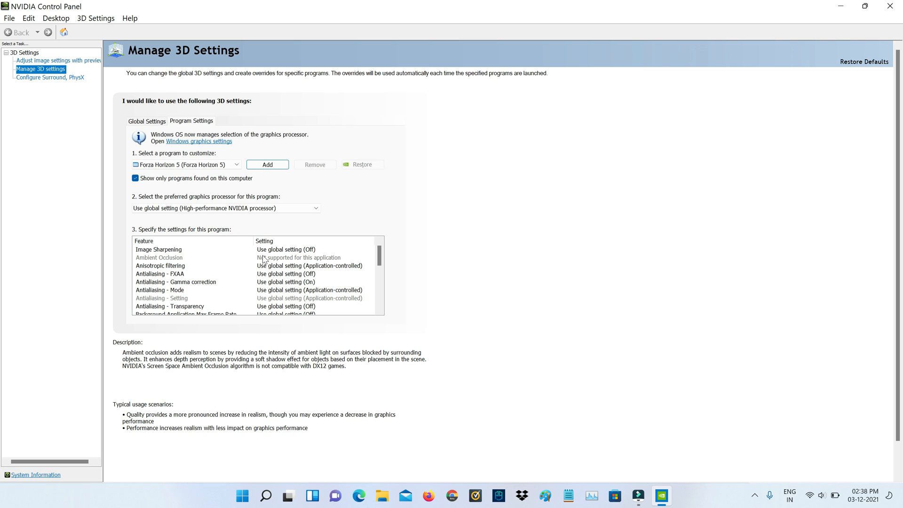
# Turn on Max Frame Rate for the game and cap it at 1000 FPS.
pyautogui.click(159, 258)
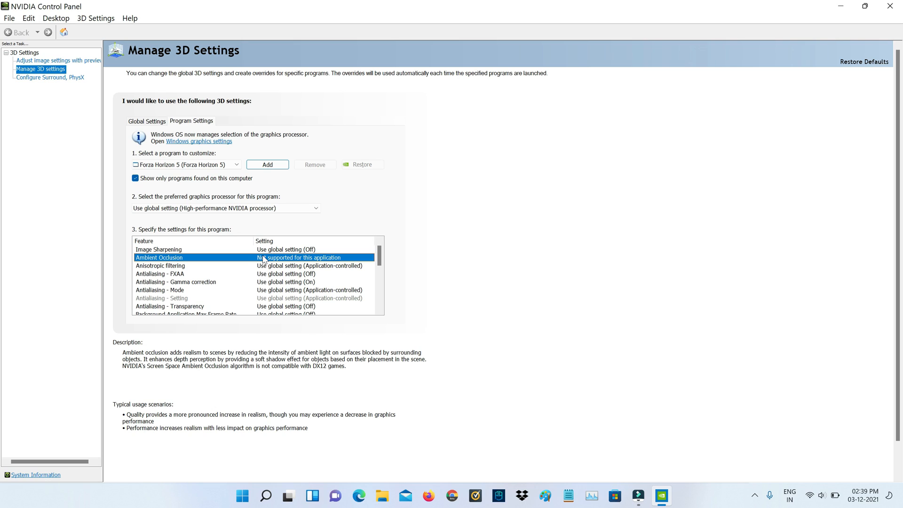
pyautogui.scroll(-3)
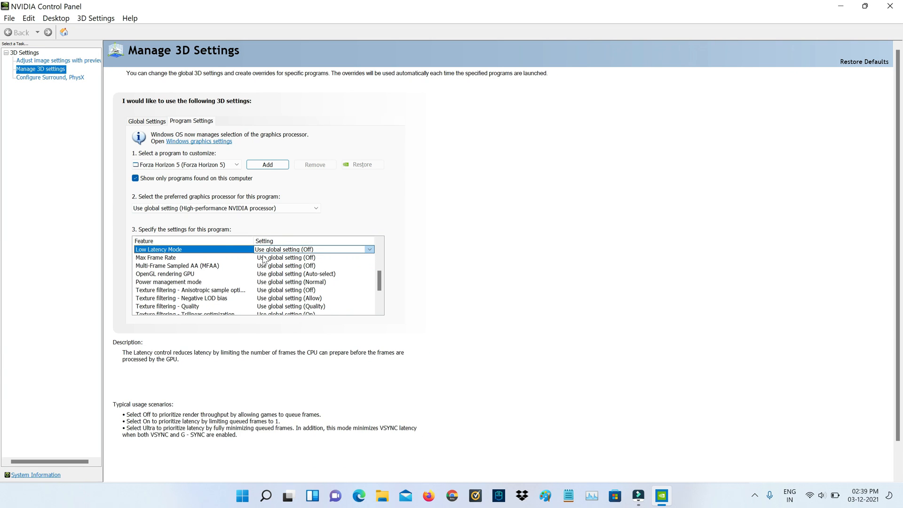
pyautogui.click(155, 265)
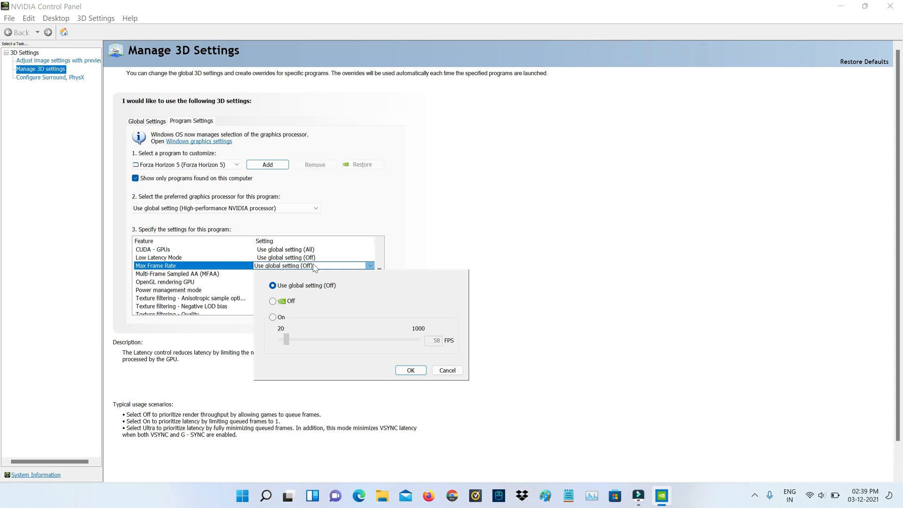
pyautogui.moveTo(280, 324)
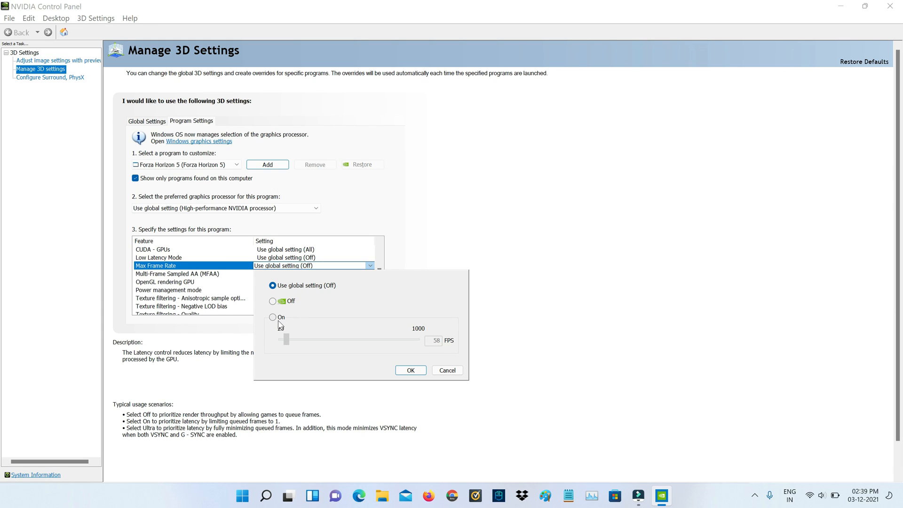
pyautogui.click(273, 317)
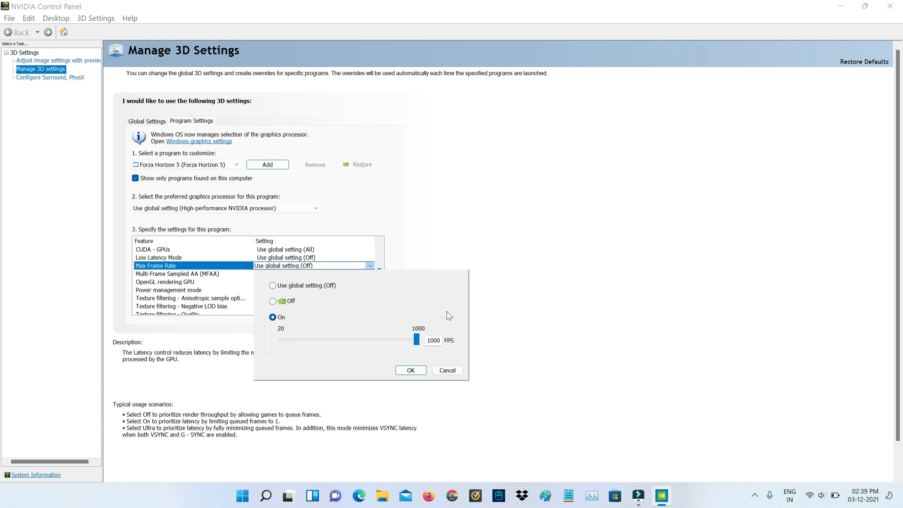
pyautogui.click(410, 370)
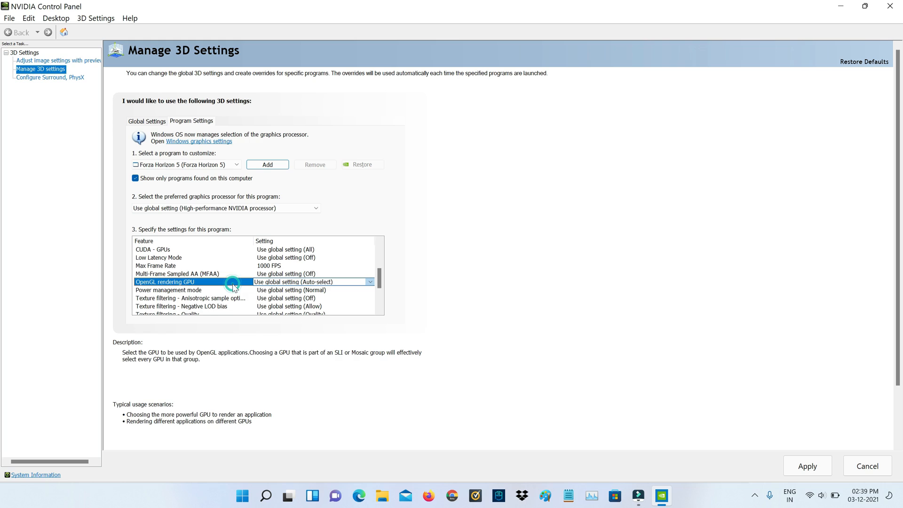
# Turn on Background Application Max Frame Rate capped at 200 FPS.
pyautogui.scroll(3)
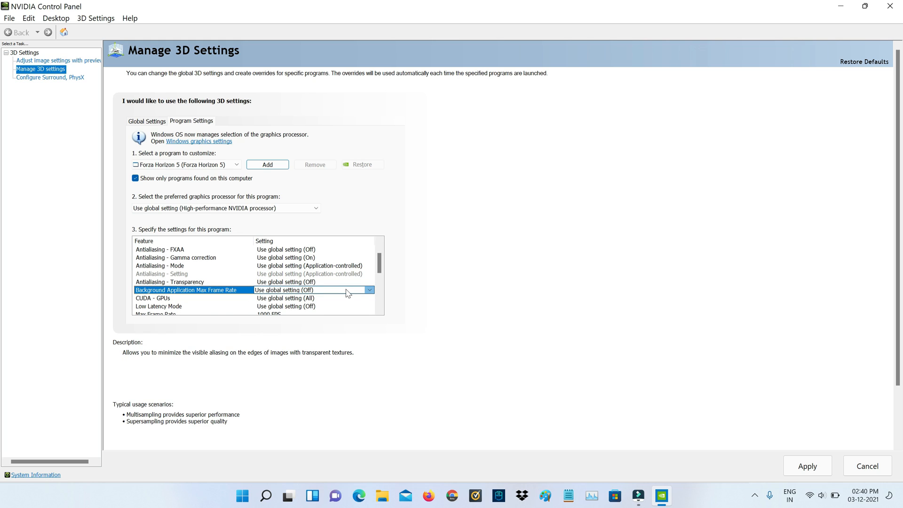
pyautogui.click(369, 289)
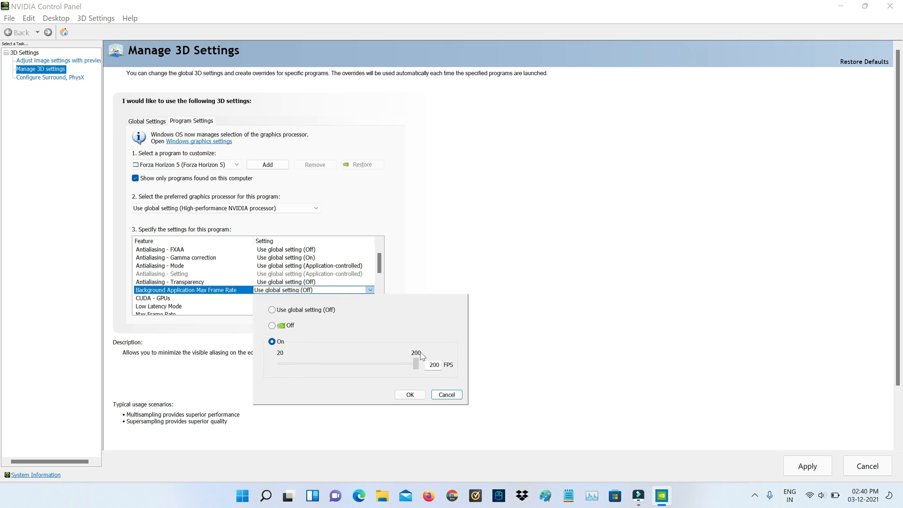
pyautogui.click(409, 394)
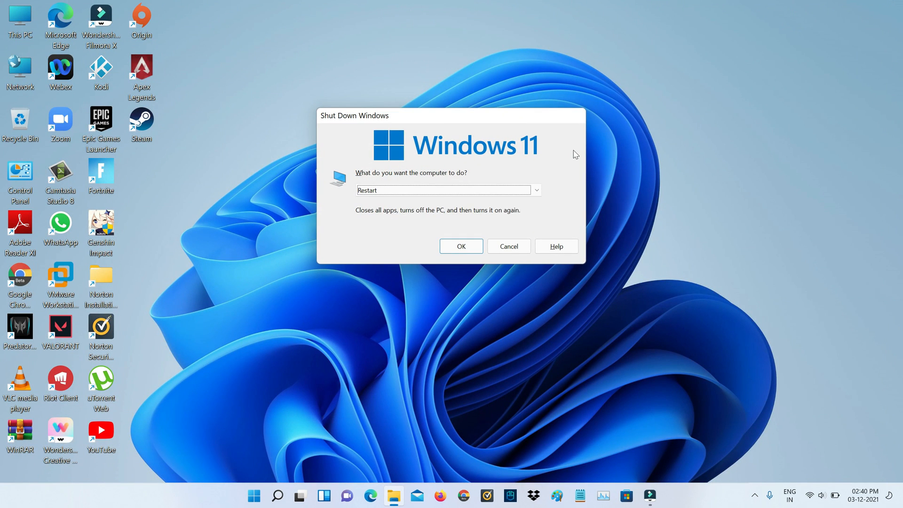
# Confirm Restart in the Shut Down Windows dialog.
pyautogui.click(508, 245)
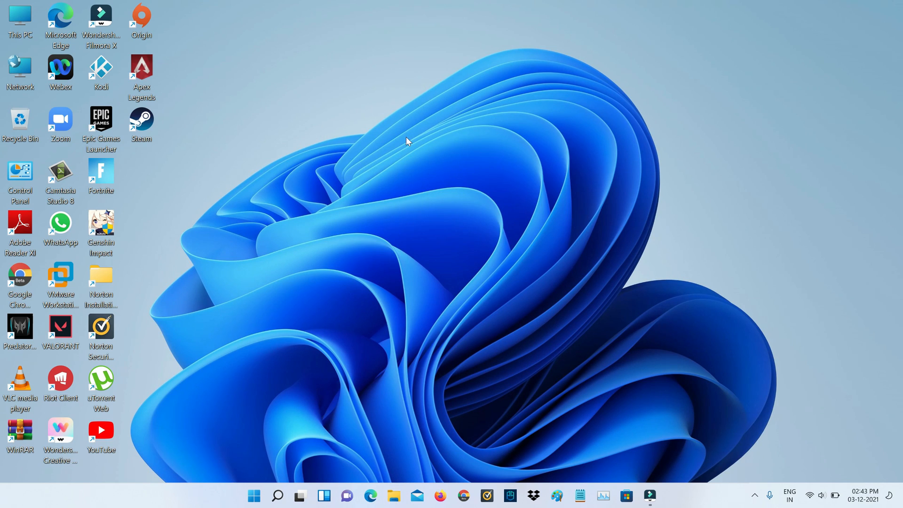
# Search Start for 'forza Horizon 5' to show the app as best match.
pyautogui.click(253, 496)
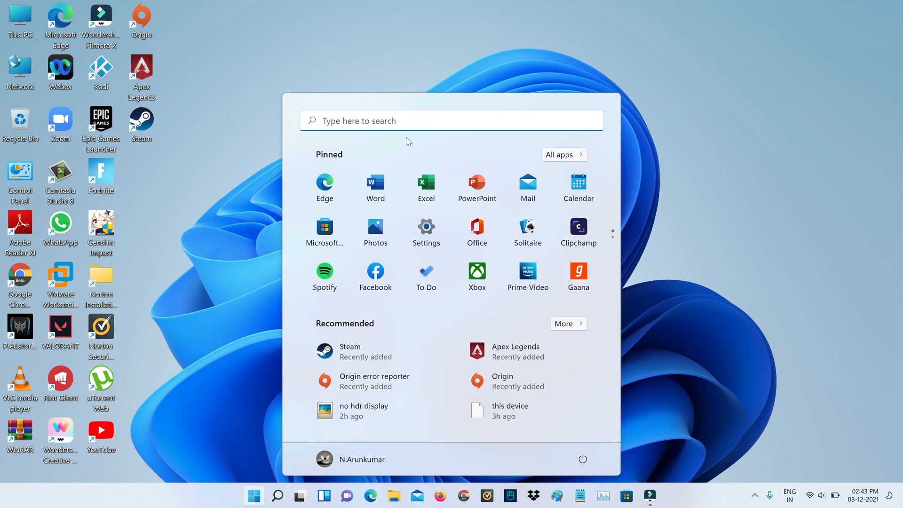
pyautogui.write('forza Horizon 5')
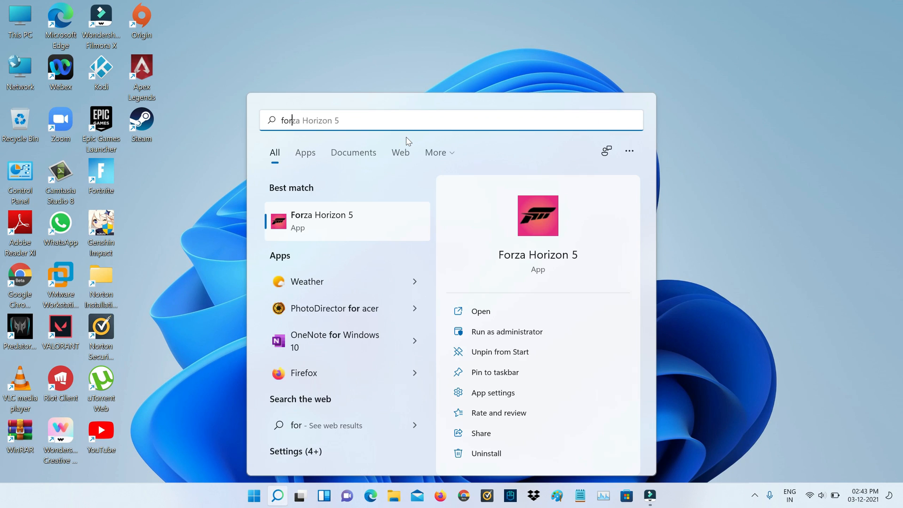